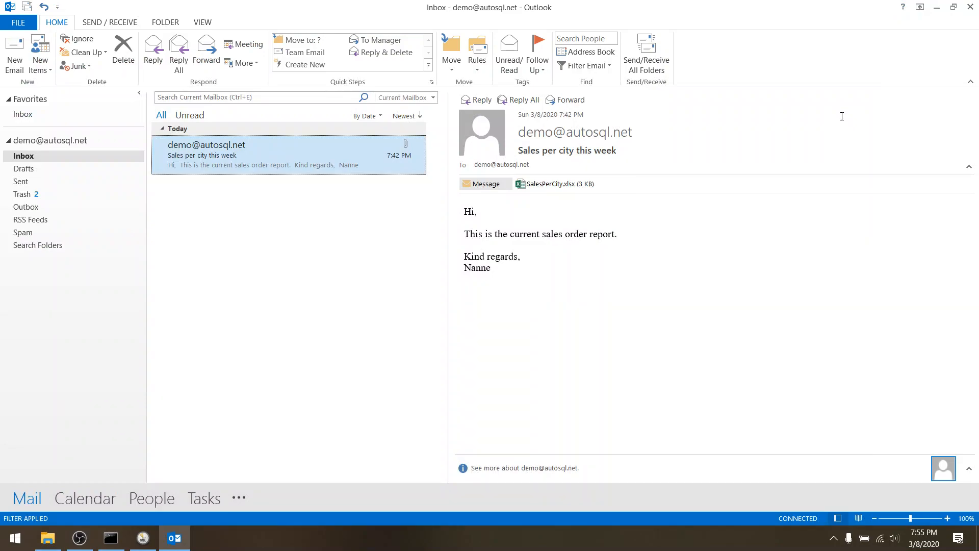
pyautogui.moveTo(504, 281)
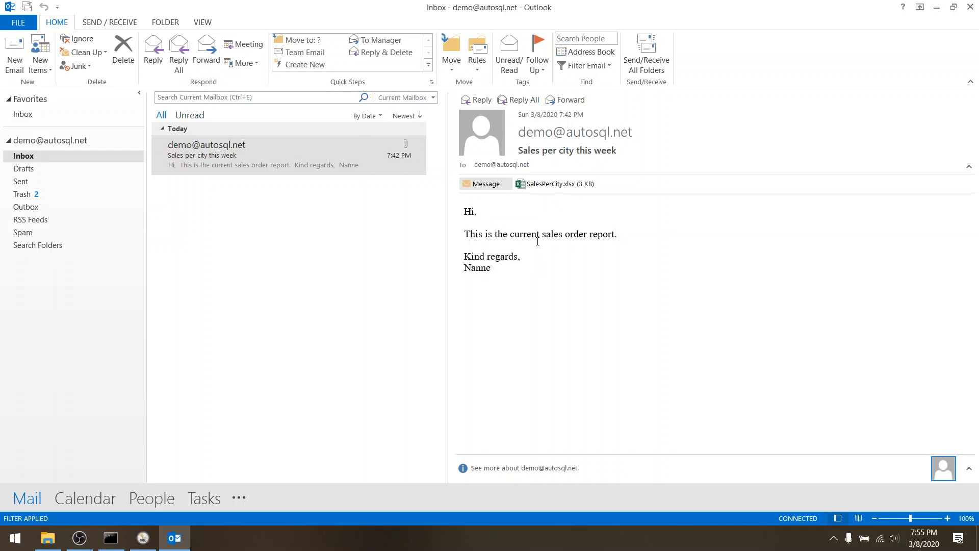
pyautogui.moveTo(508, 233)
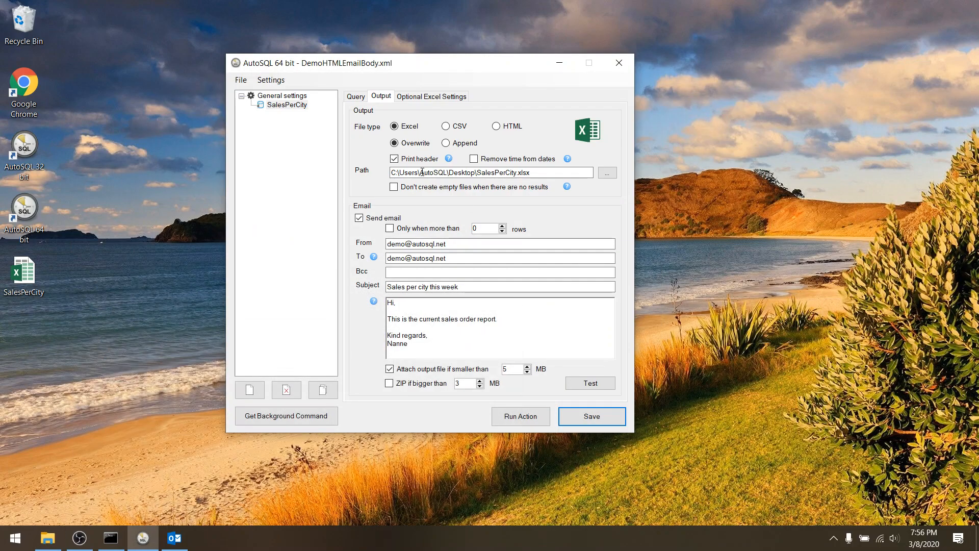
# Preview the SalesPerCity query's sales totals by city, close the preview, and return to Output settings
pyautogui.click(355, 96)
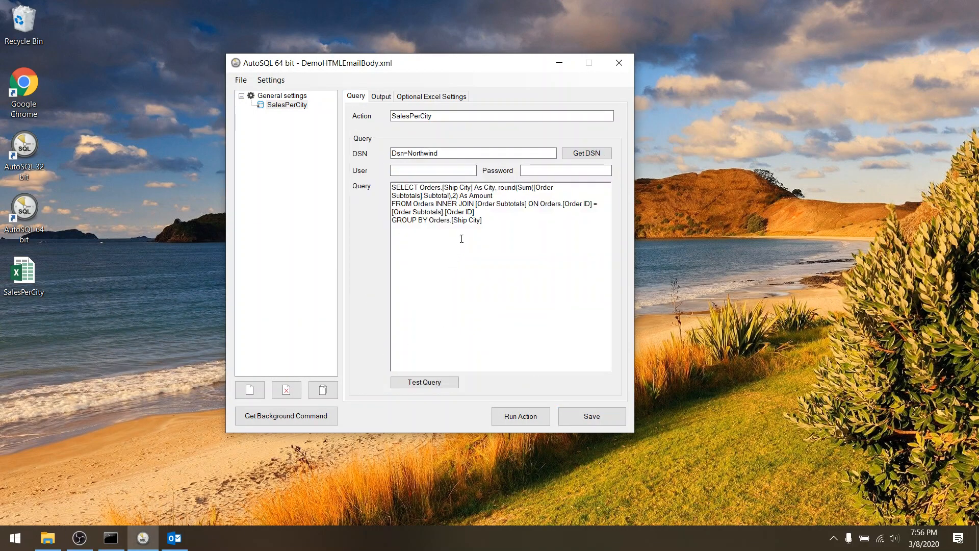
pyautogui.click(423, 381)
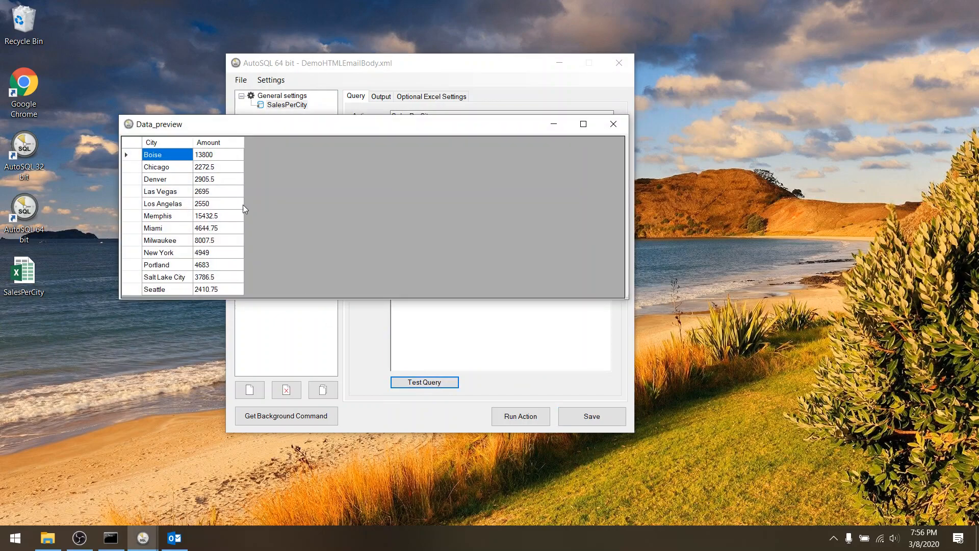
pyautogui.click(611, 123)
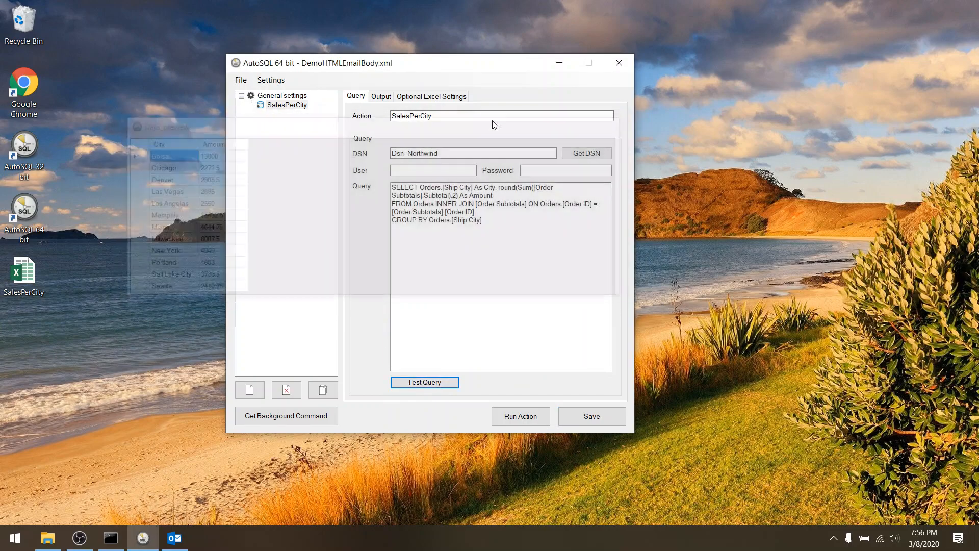
pyautogui.click(381, 96)
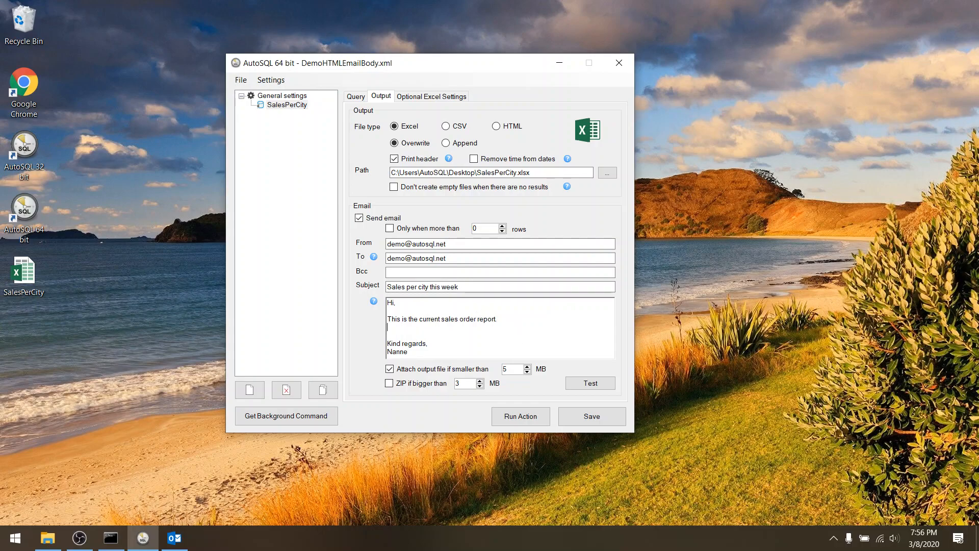
# Insert a {result:20} placeholder into the email body to embed up to 20 result rows
pyautogui.click(373, 301)
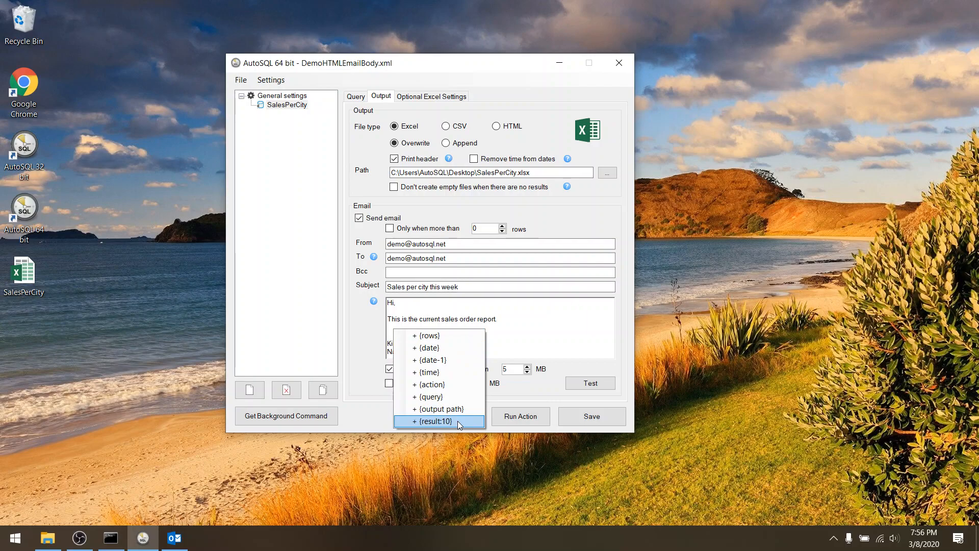
pyautogui.click(429, 421)
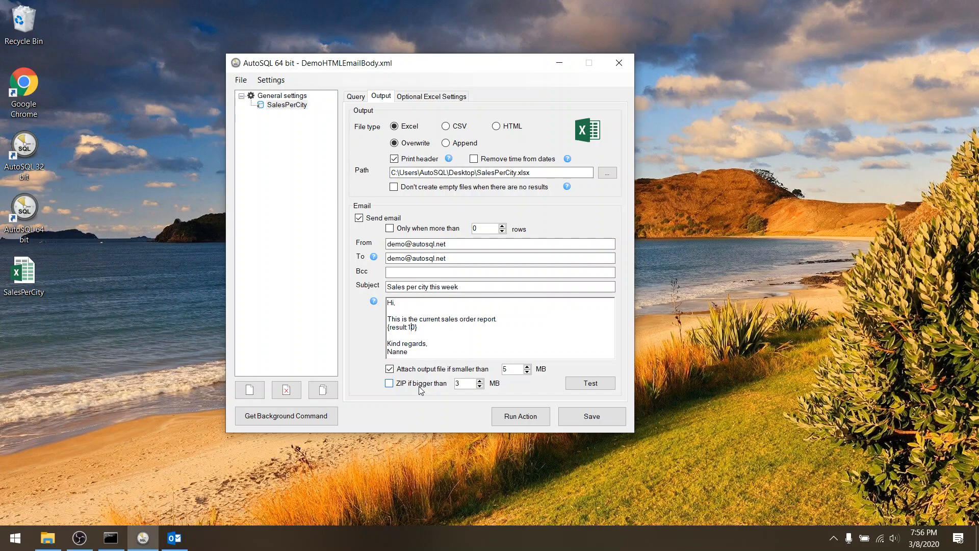
pyautogui.write('20')
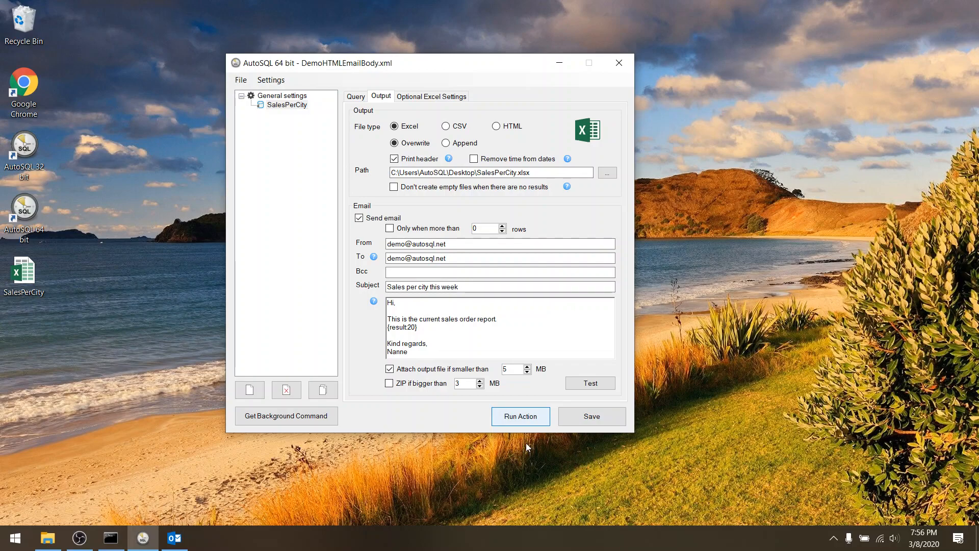
# Run the SalesPerCity action to write SalesPerCity.xlsx and send the email, dismissing the success message
pyautogui.click(519, 416)
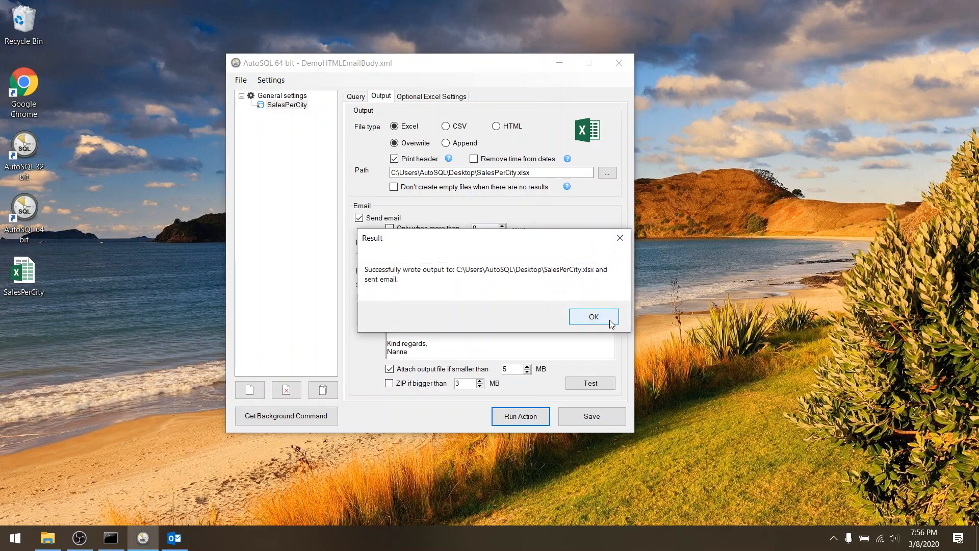
pyautogui.click(592, 317)
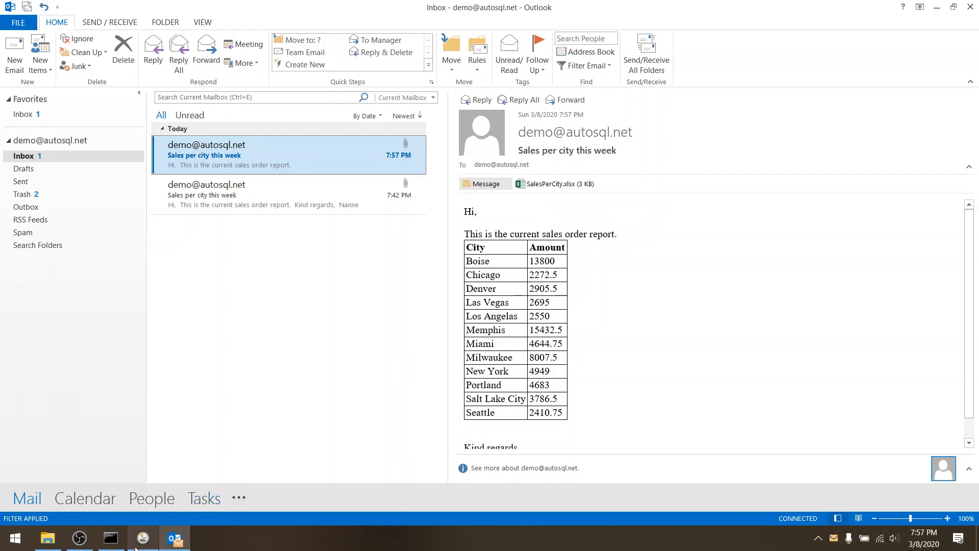
# Switch to AutoSQL, then bring Outlook back to view the new sales-per-city email
pyautogui.click(142, 537)
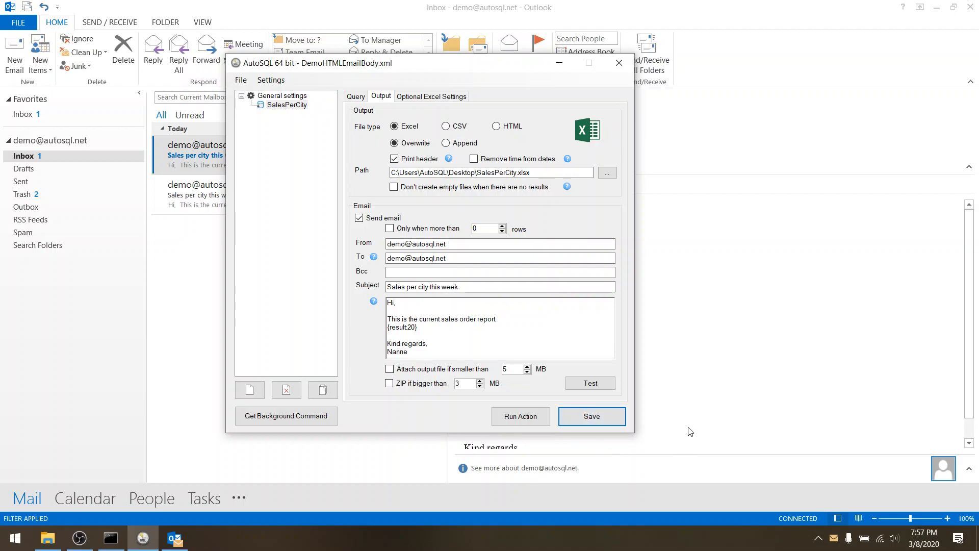
pyautogui.click(618, 62)
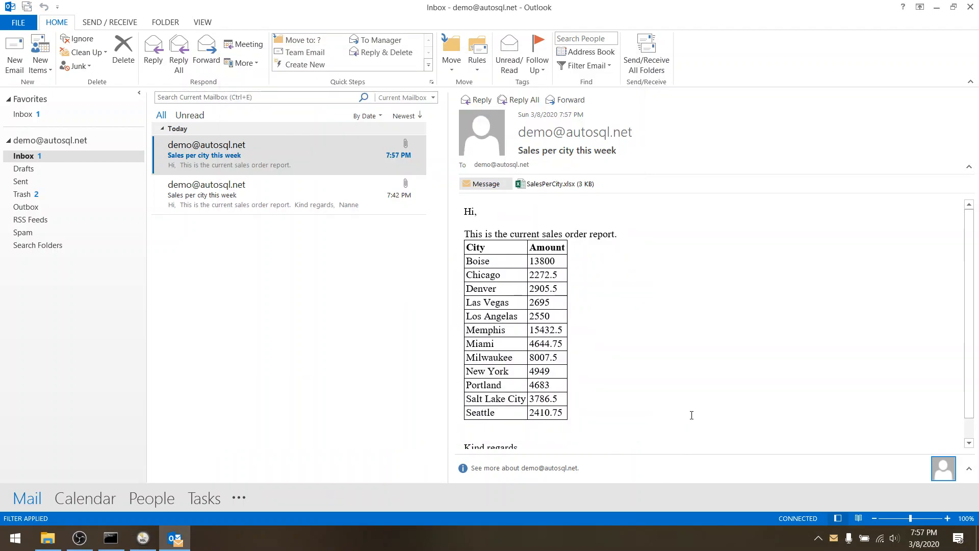
pyautogui.moveTo(777, 162)
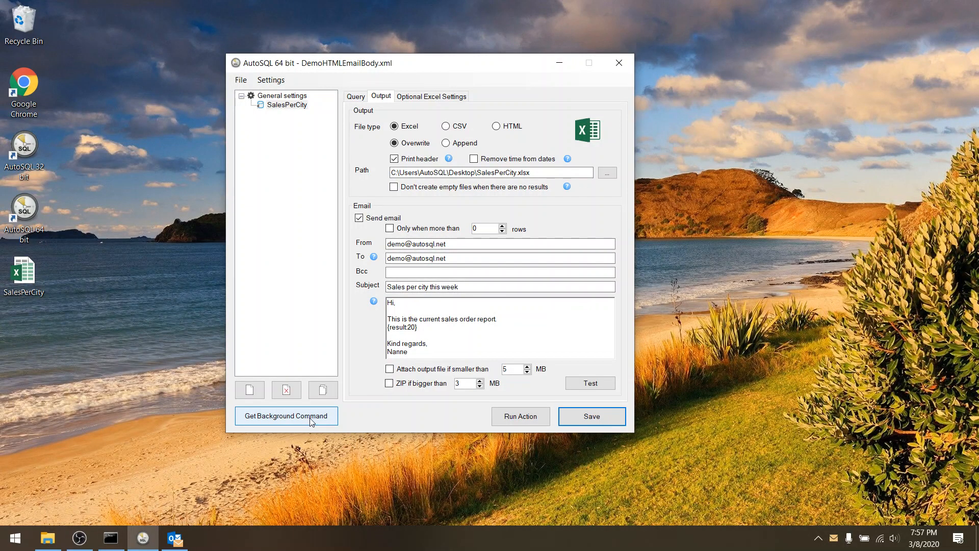
# Copy the background command line for DemoHTMLEmailBody.xml and dismiss the confirmation
pyautogui.click(286, 415)
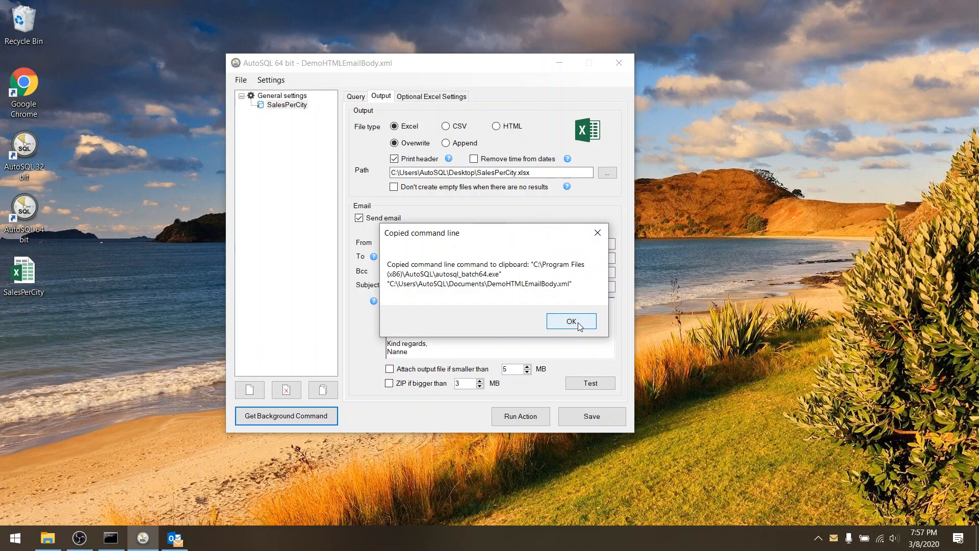
pyautogui.click(570, 320)
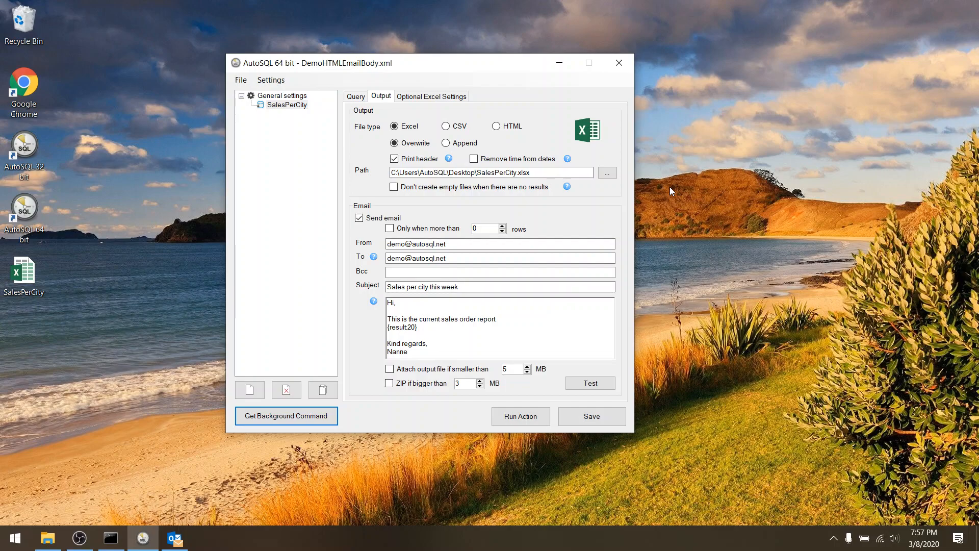
pyautogui.moveTo(529, 255)
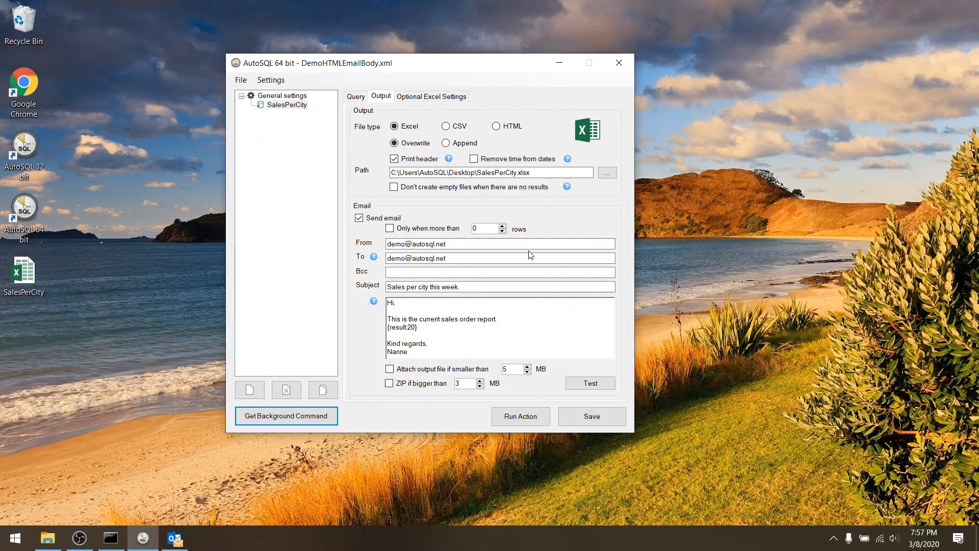